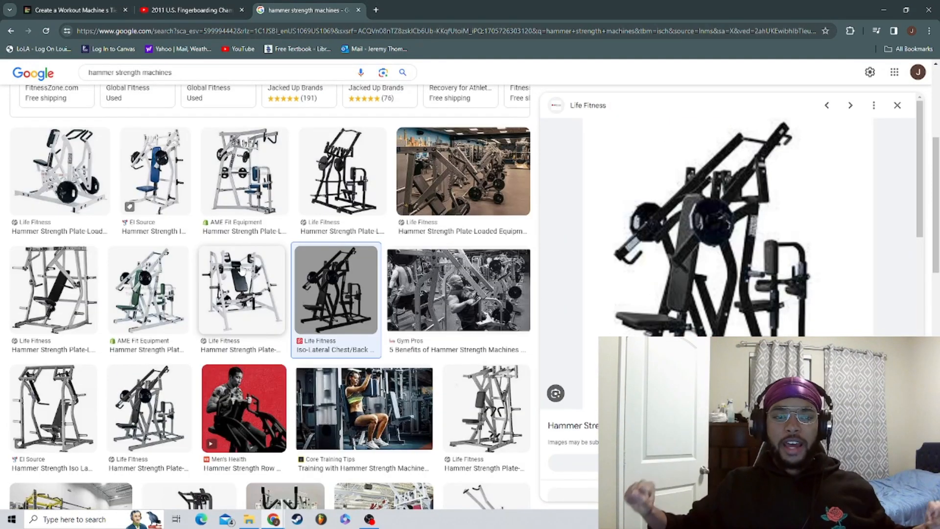
Preview several Hammer Strength machine pictures, then return to the tier list page
left_click(242, 290)
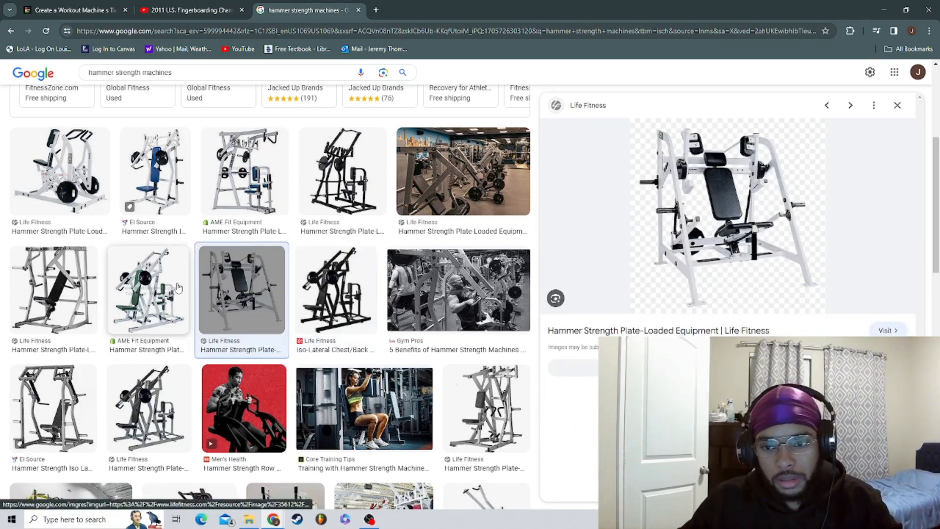
left_click(147, 289)
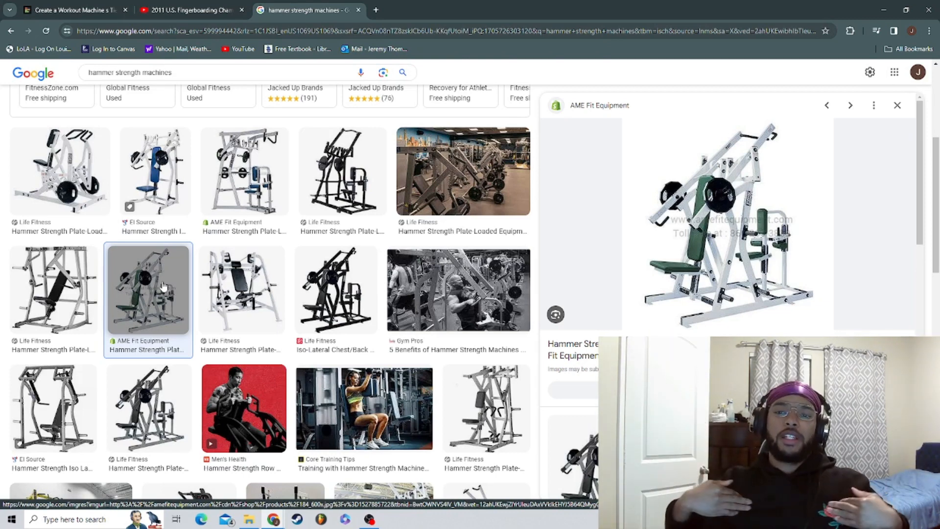
left_click(72, 10)
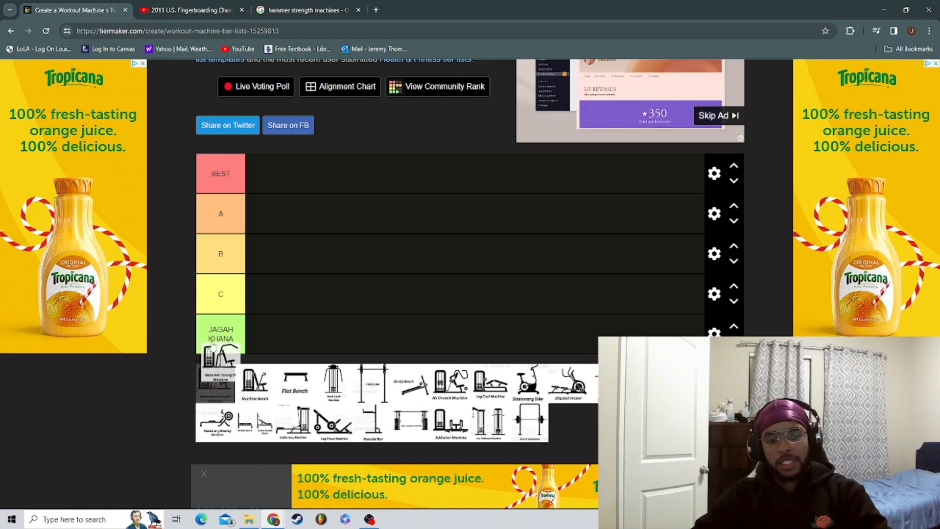
Place the Hammer Strength Machine in tier A, then switch to the image search
left_click_drag(215, 375, 263, 214)
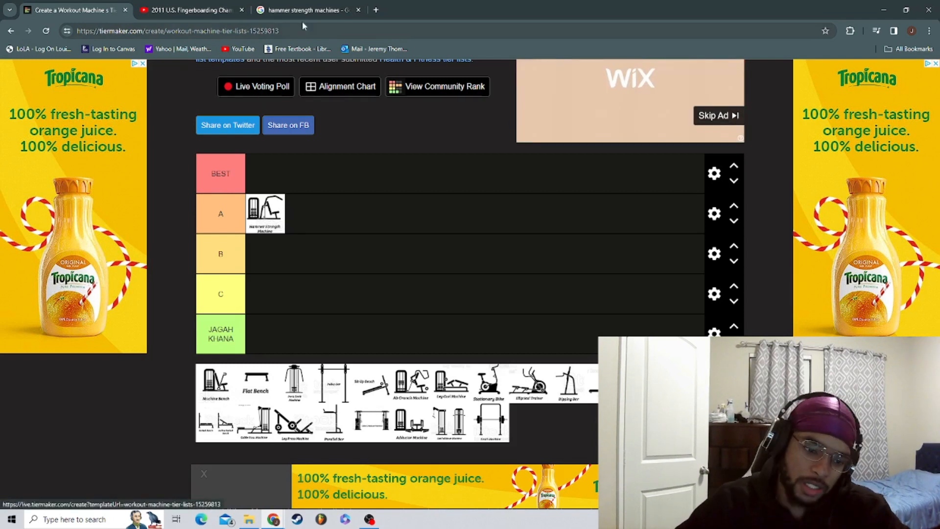
left_click(306, 10)
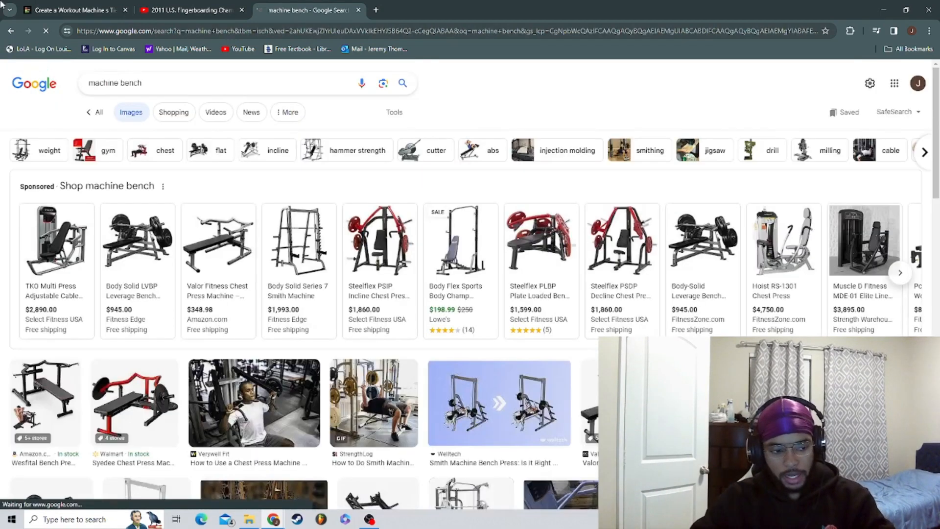
Preview the seated bench press picture among machine bench results, then return to the tier list
scroll("down", 3)
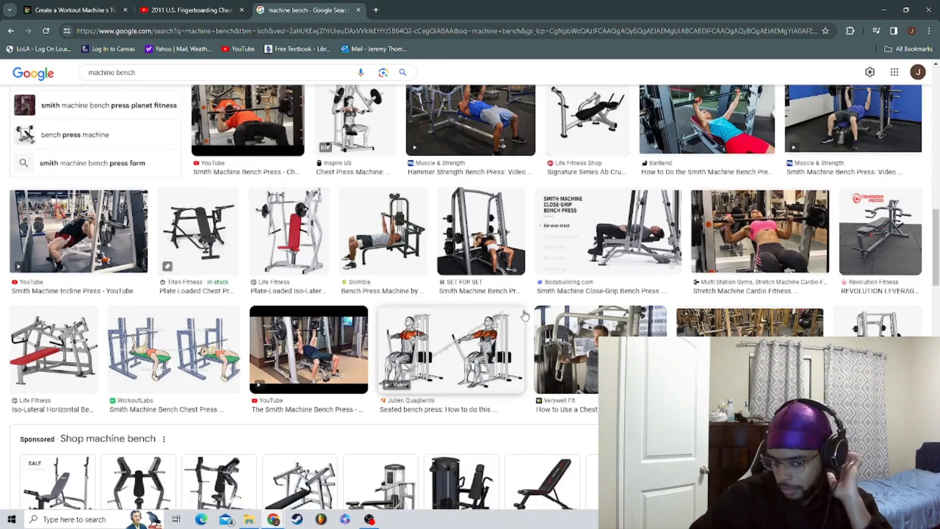
left_click(451, 349)
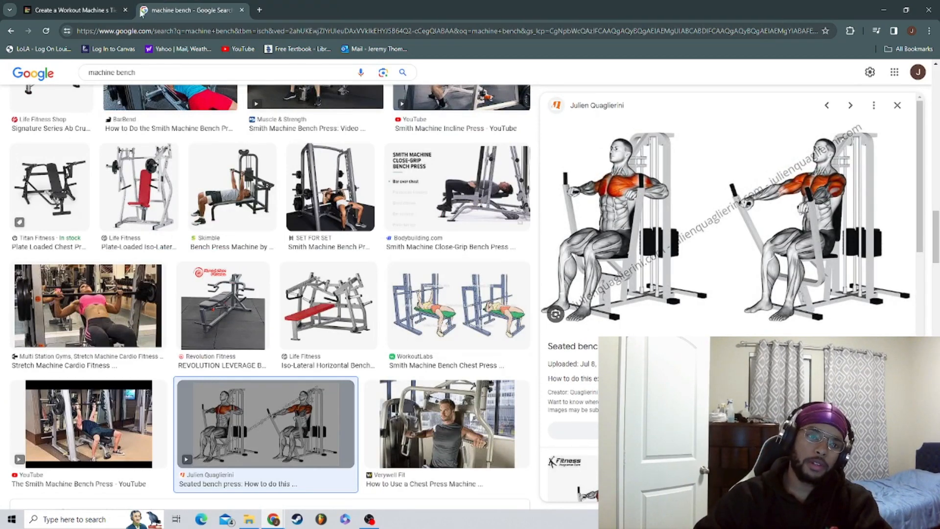
left_click(71, 10)
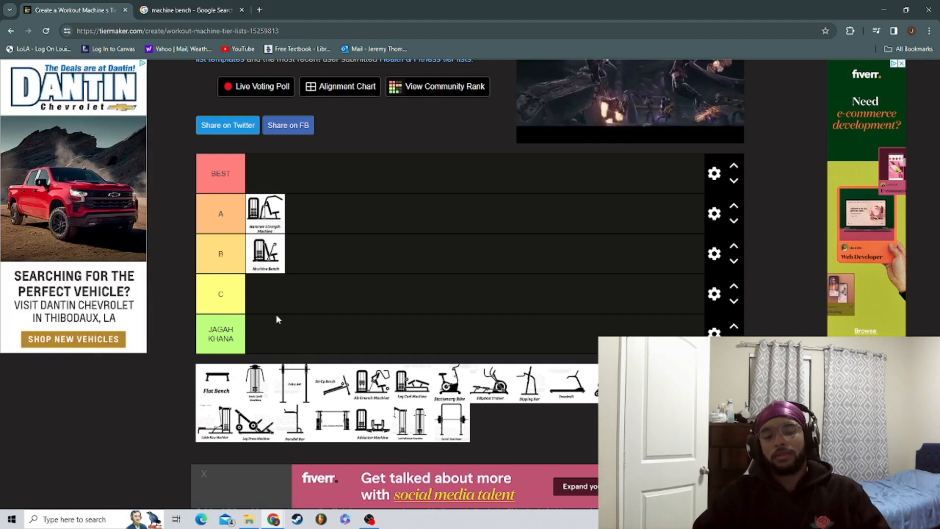
Rank Flat Bench into tier B, the next machine from the pool, and Ab Crunch Machine into tier C
left_click_drag(215, 384, 311, 267)
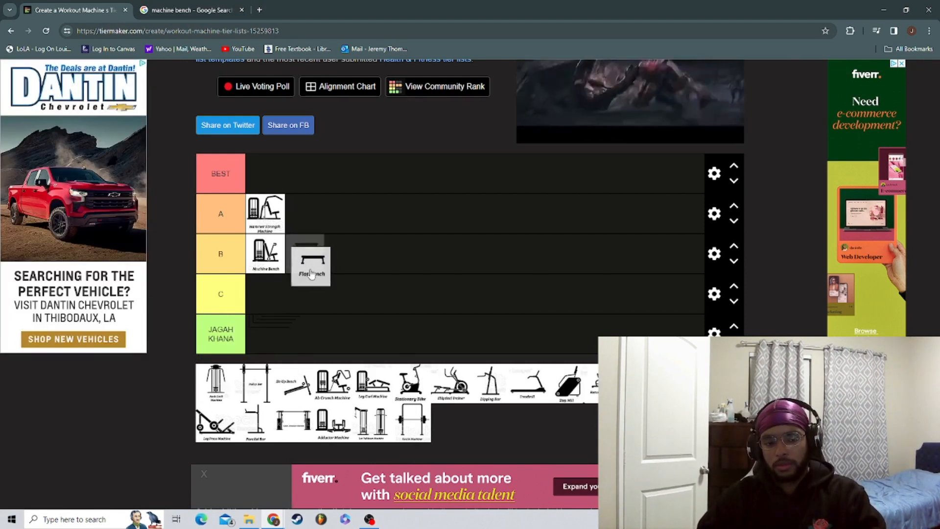
left_click_drag(311, 266, 304, 252)
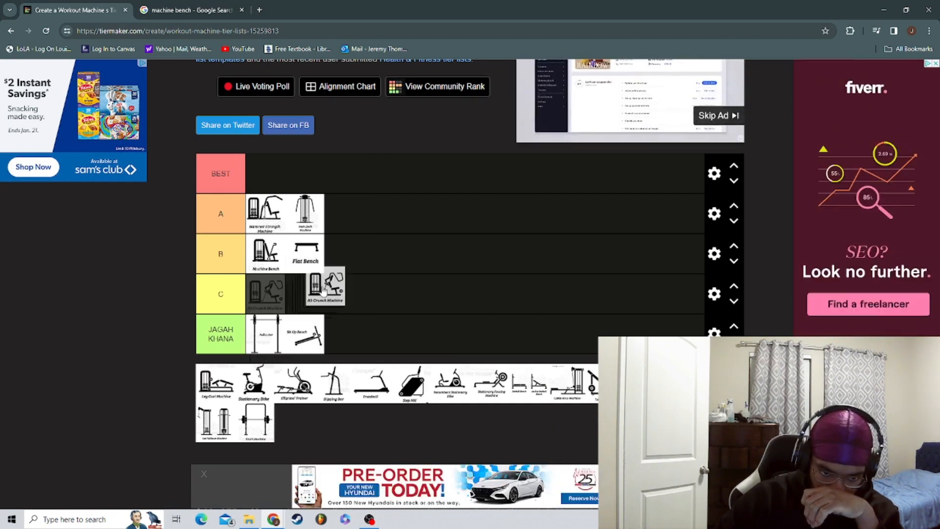
left_click_drag(329, 287, 404, 252)
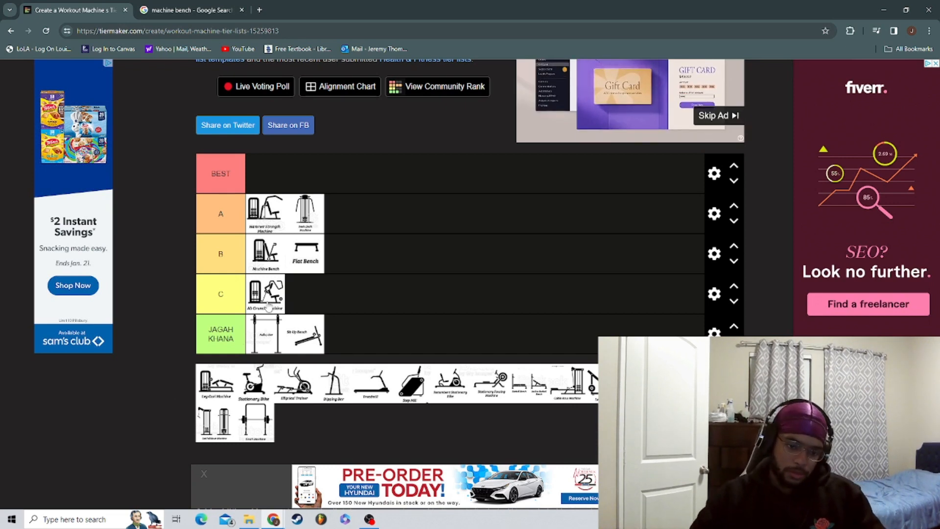
Move Ab Crunch Machine up to tier B and add the treadmill and rowing machine to B
left_click_drag(266, 293, 343, 253)
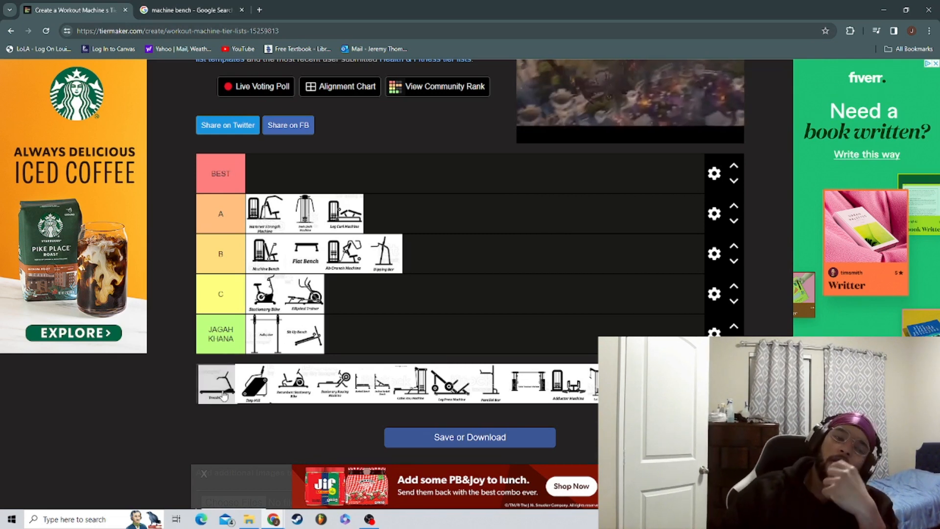
left_click_drag(217, 384, 420, 253)
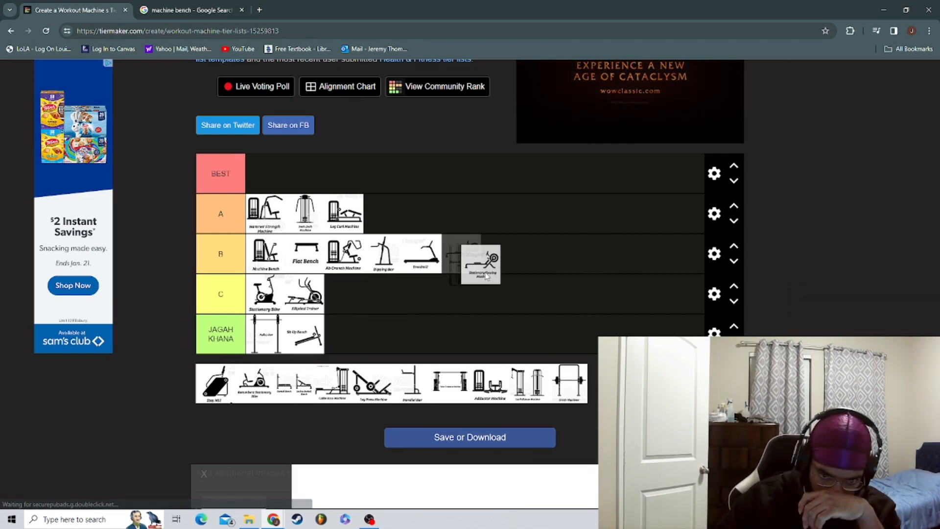
left_click_drag(480, 264, 458, 251)
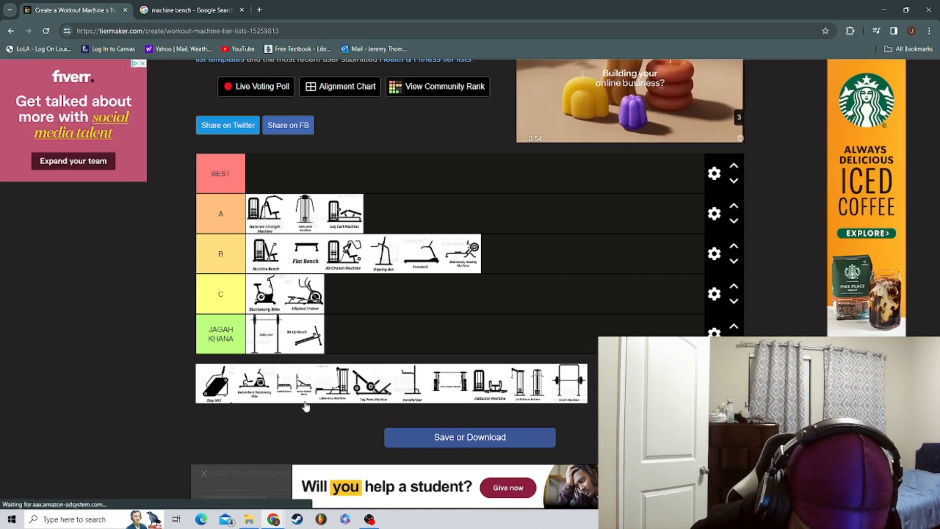
mouse_move(300, 402)
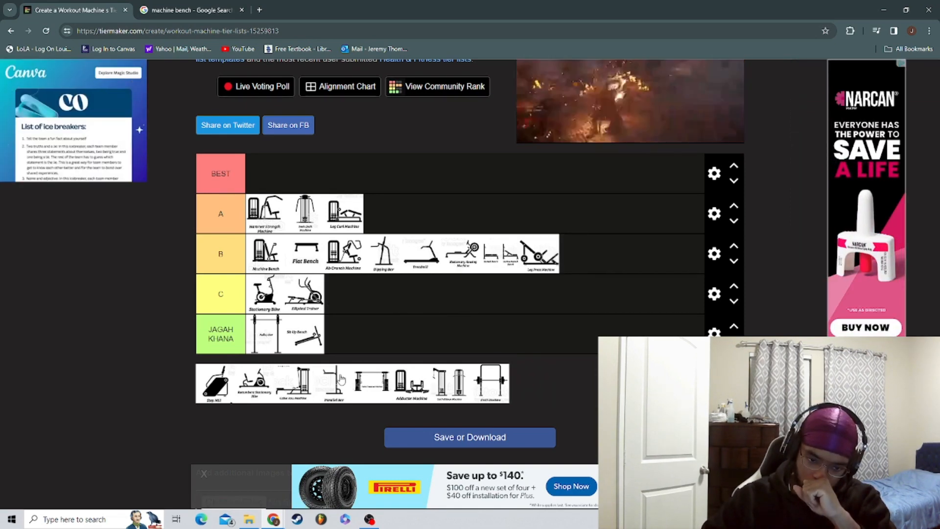
mouse_move(446, 277)
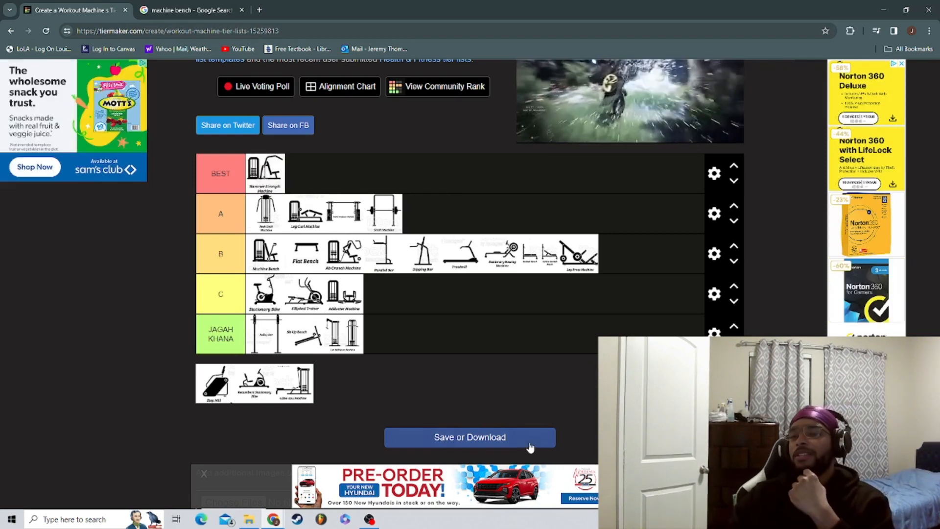
Scroll up to show the Workout Machine tier list title above the ranked tiers
scroll("up", 3)
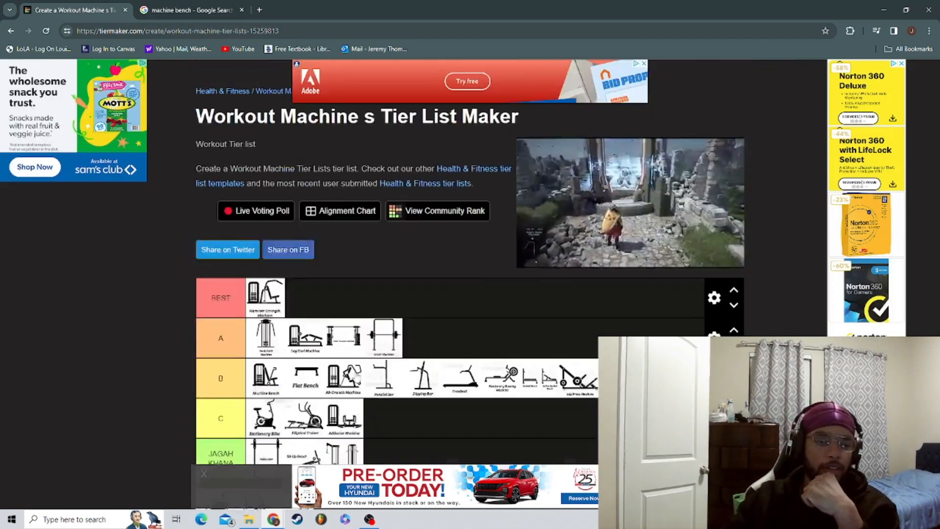